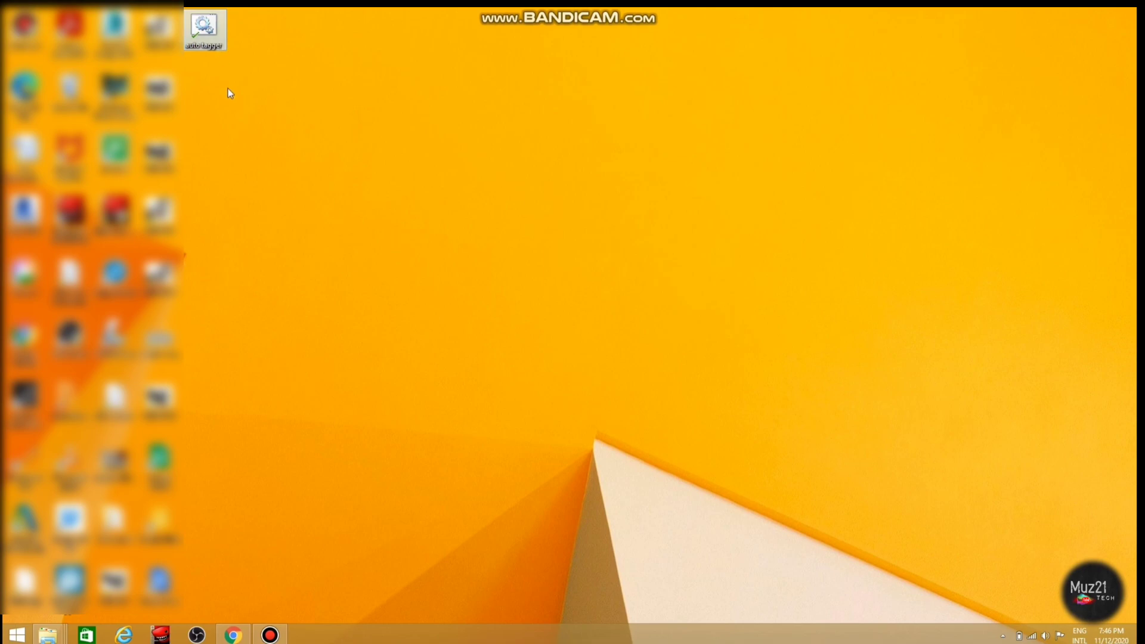
{"action": "mouse_move", "coordinate": [219, 40]}
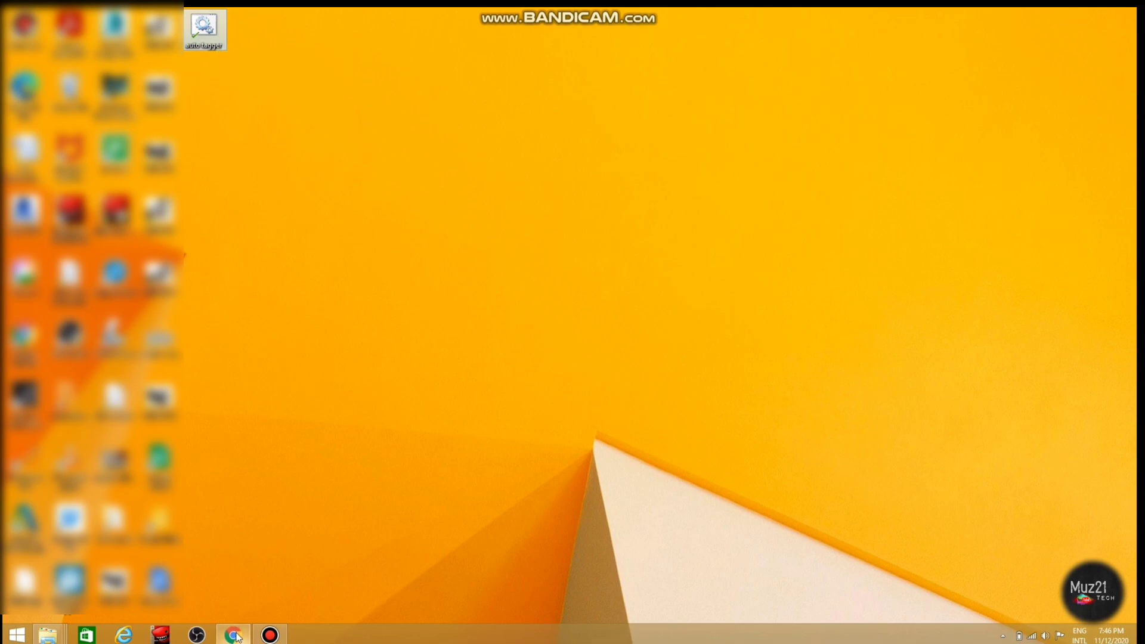
Scroll the Muz21 Tech group feed to Muzammil's 360° VR video post and open its options menu.
{"action": "left_click", "coordinate": [232, 633]}
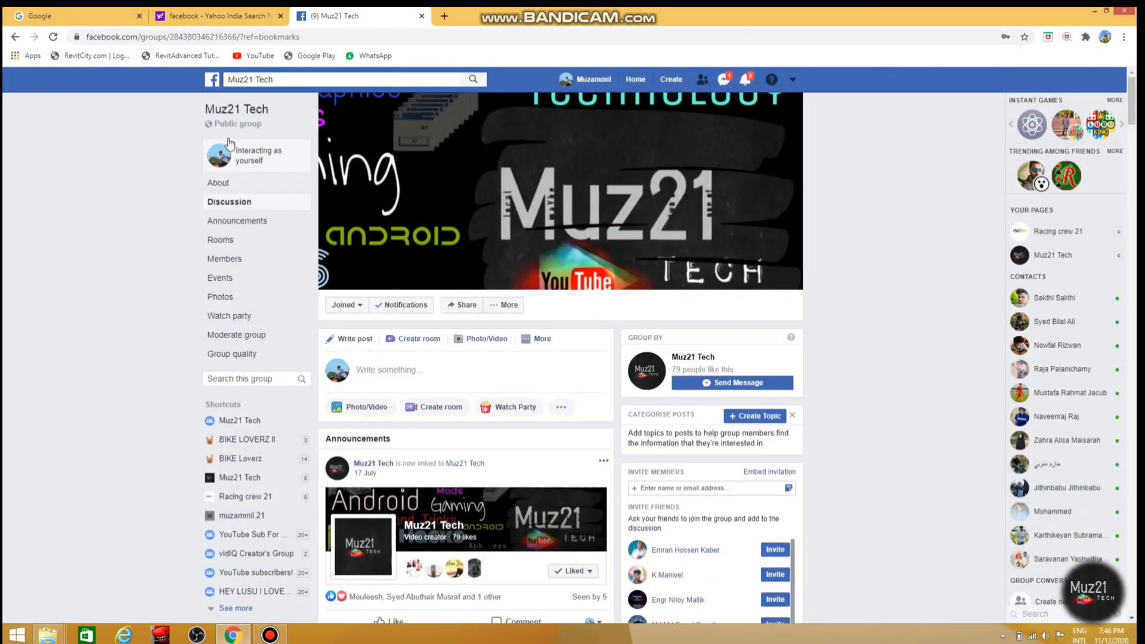
{"action": "scroll", "scroll_direction": "down", "scroll_amount": 3}
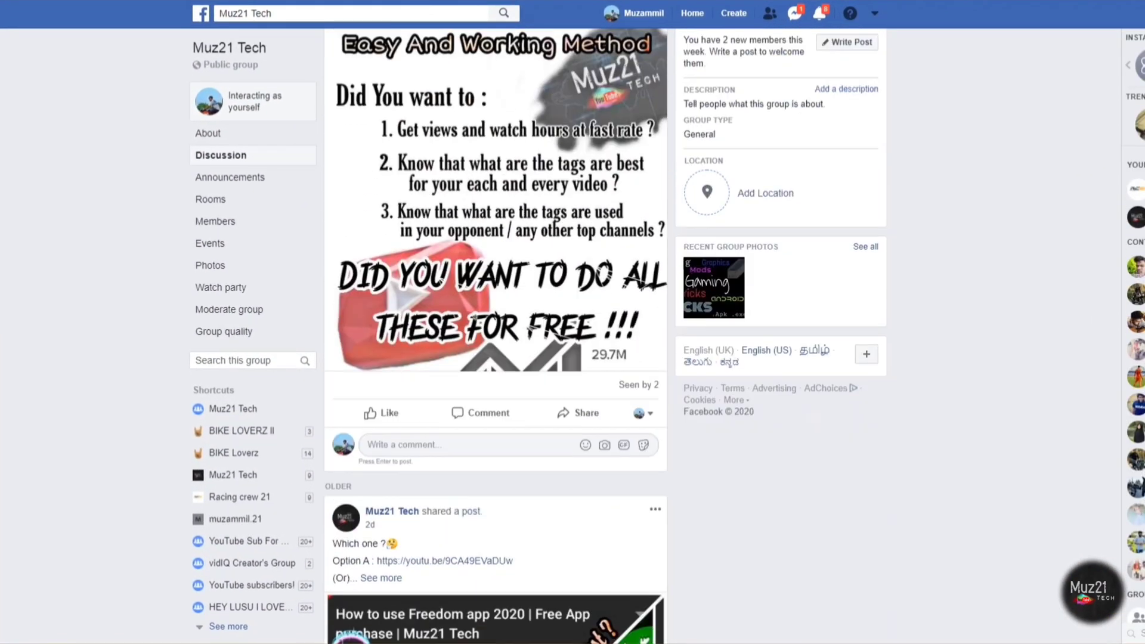
{"action": "left_click", "coordinate": [654, 553]}
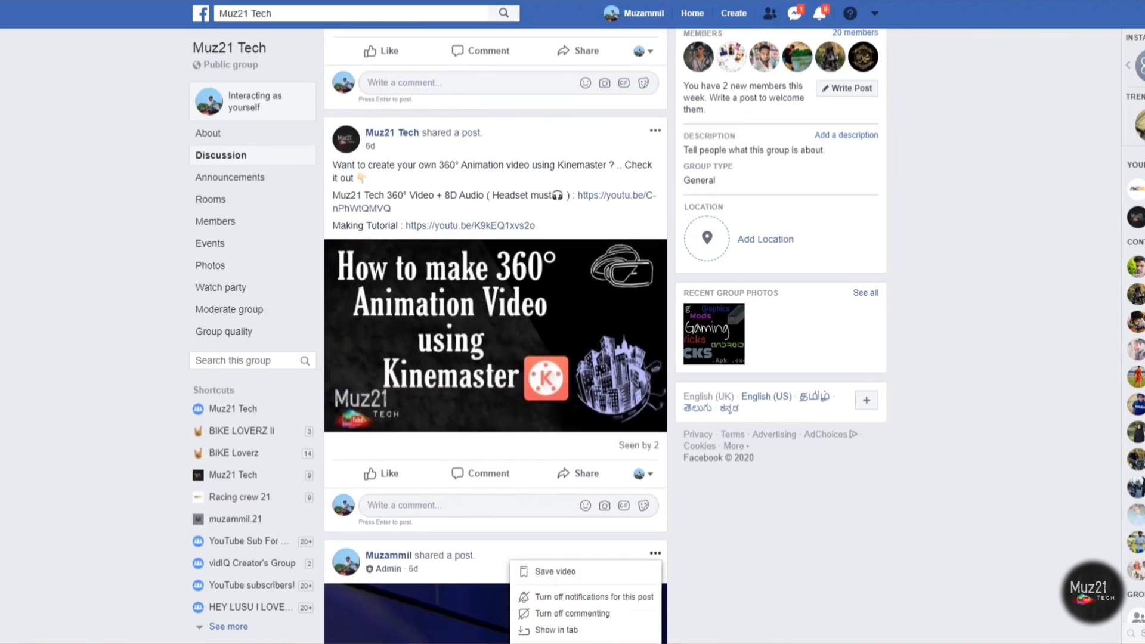
{"action": "scroll", "scroll_direction": "down", "scroll_amount": 3}
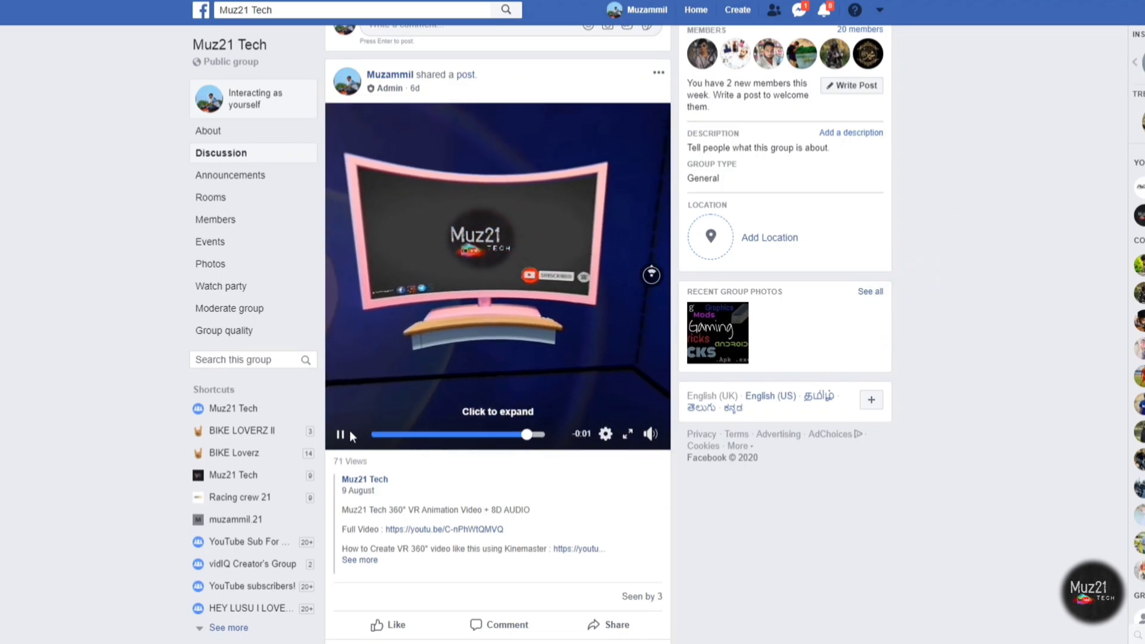
{"action": "left_click", "coordinate": [340, 435]}
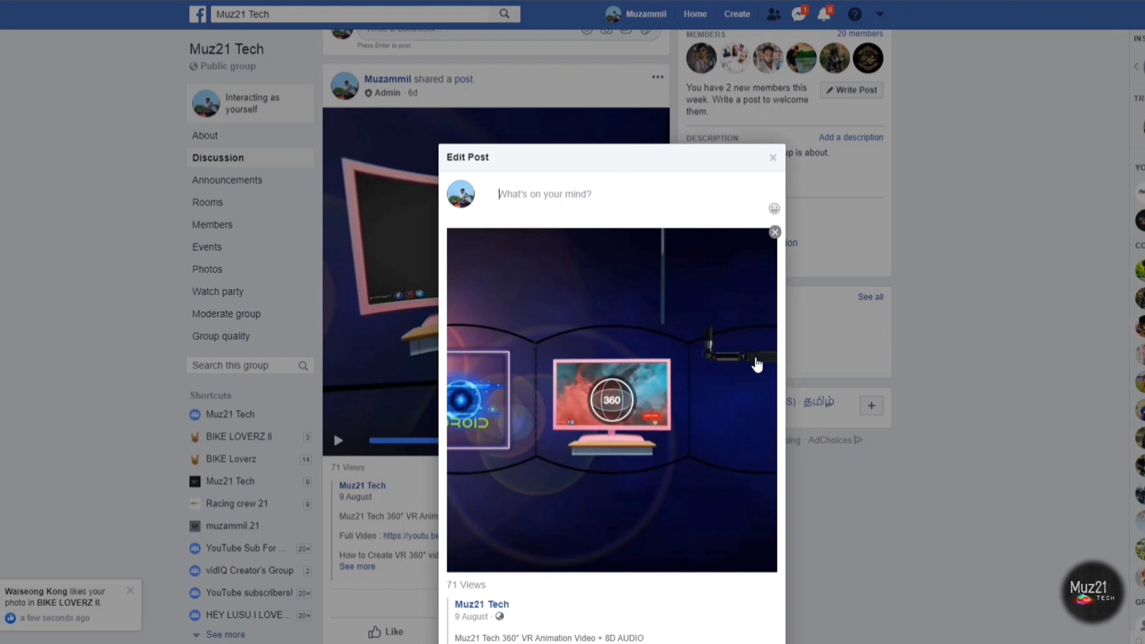
Scroll the Edit Post dialog down and start tagging friends on the video post.
{"action": "scroll", "scroll_direction": "down", "scroll_amount": 3}
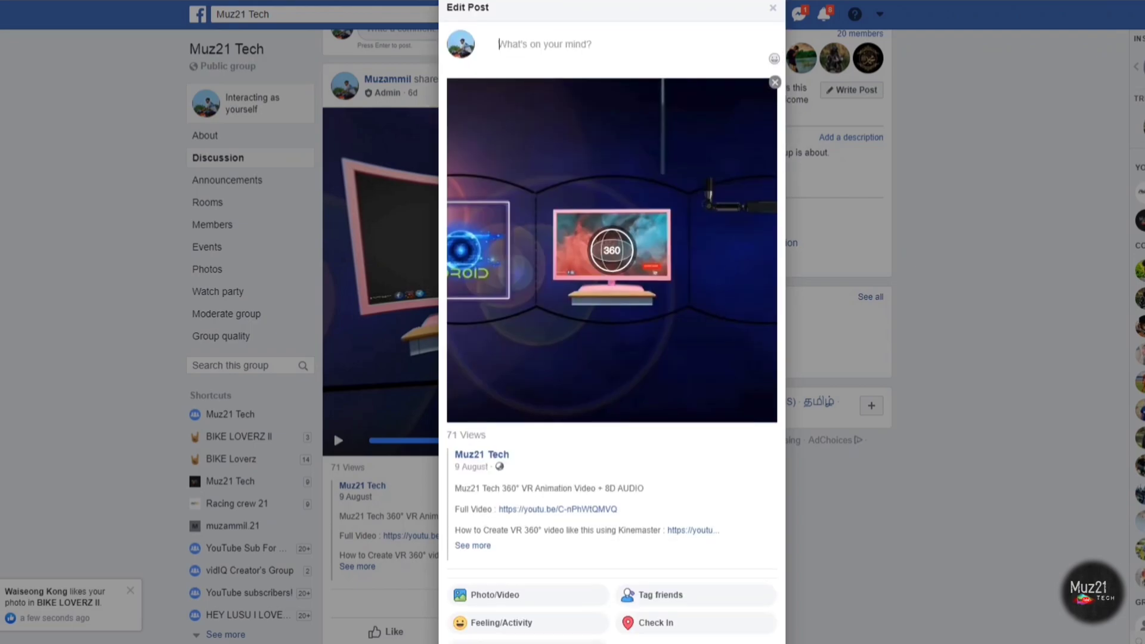
{"action": "scroll", "scroll_direction": "down", "scroll_amount": 3}
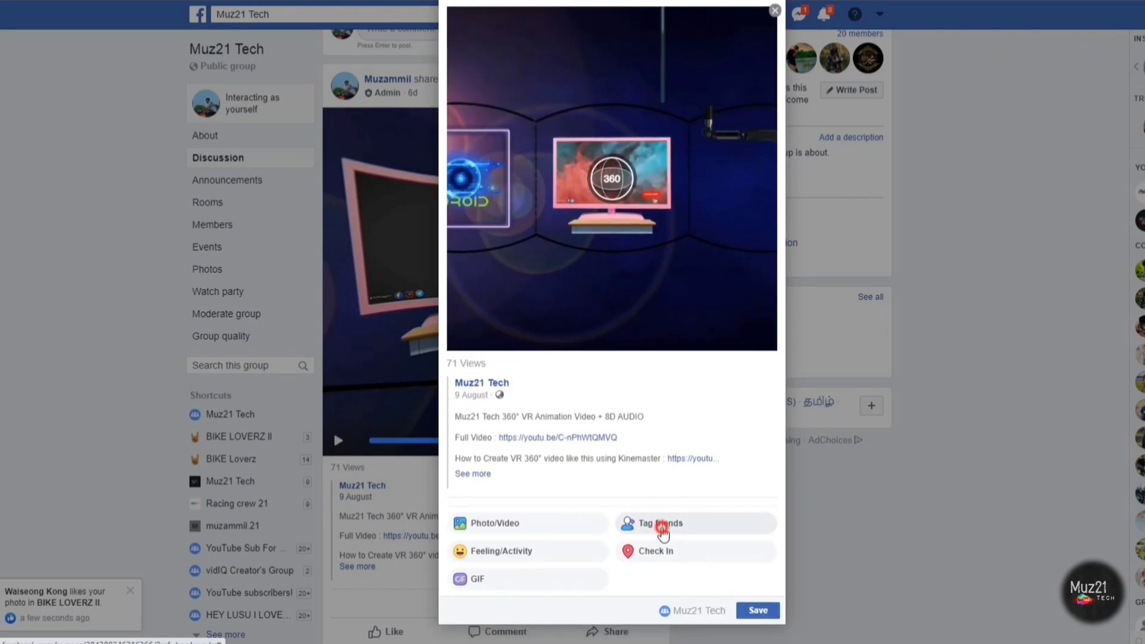
{"action": "left_click", "coordinate": [656, 522]}
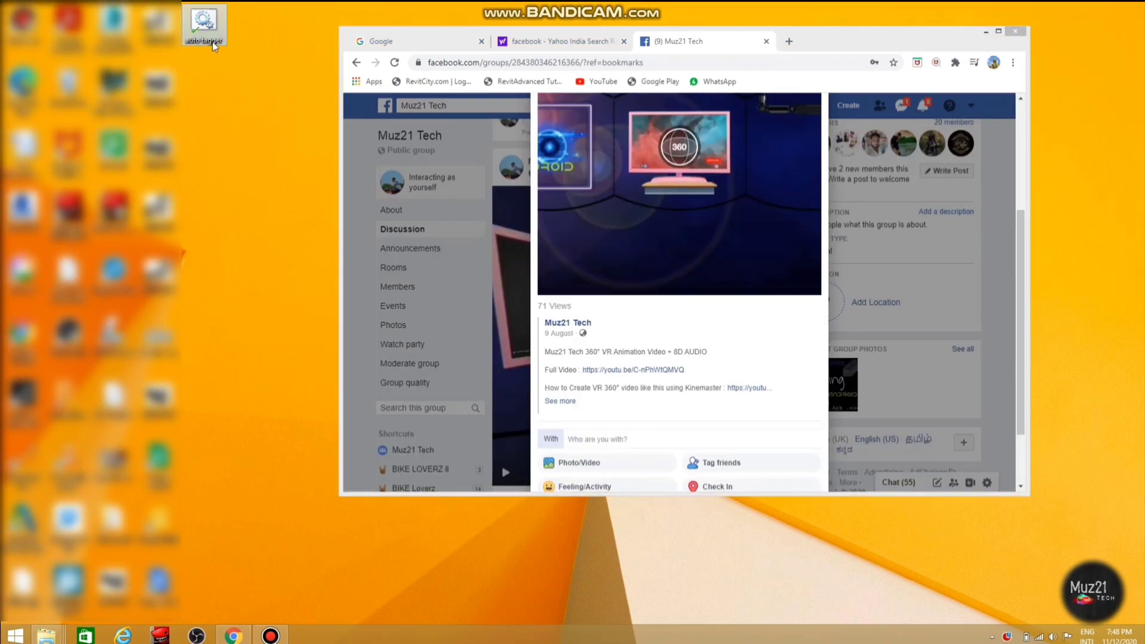
{"action": "right_click", "coordinate": [204, 25]}
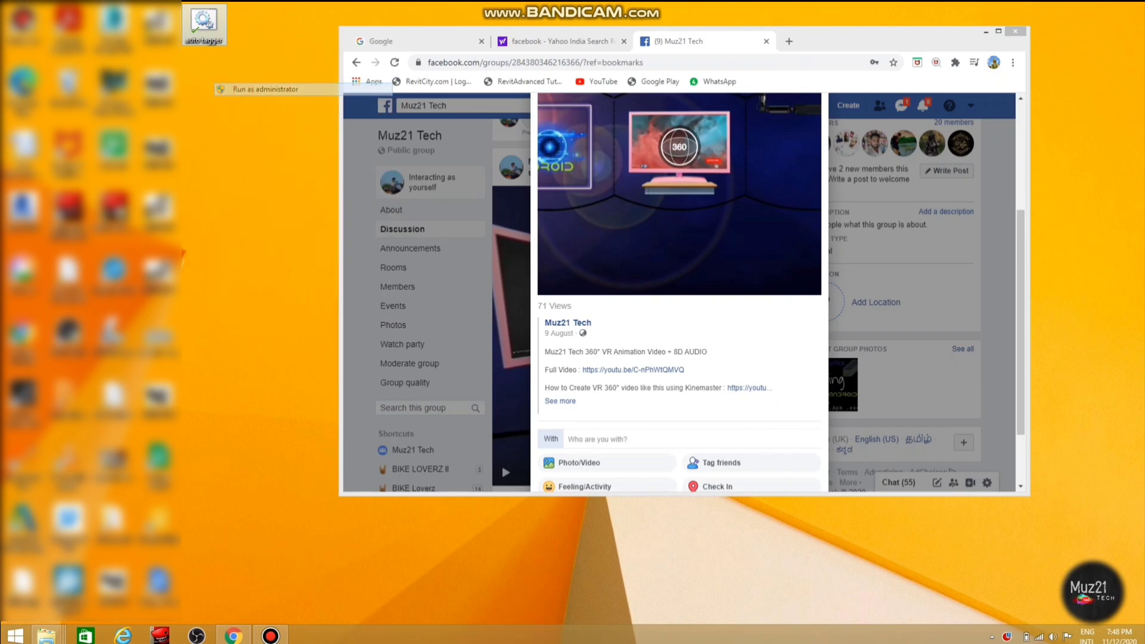
{"action": "left_click", "coordinate": [266, 88]}
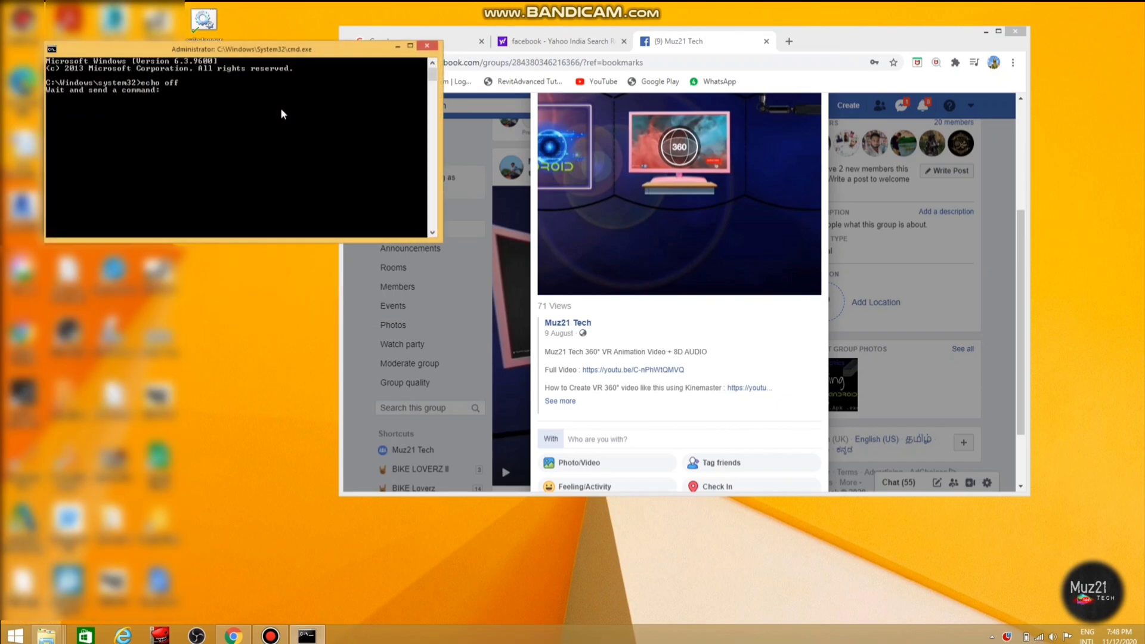
{"action": "mouse_move", "coordinate": [635, 439]}
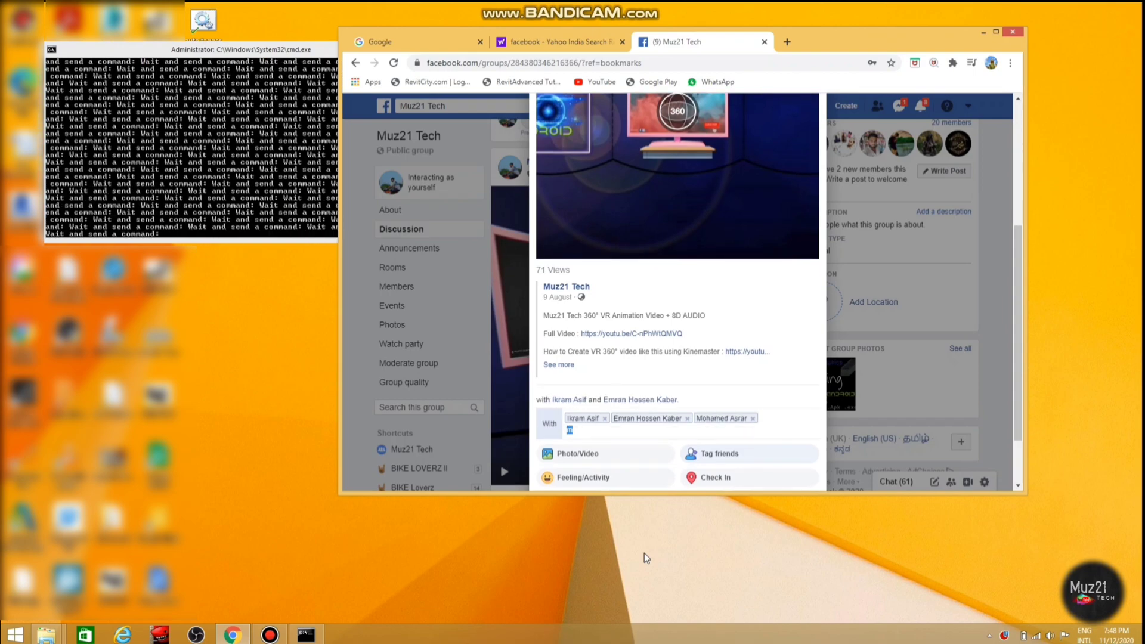
{"action": "type", "text": "a"}
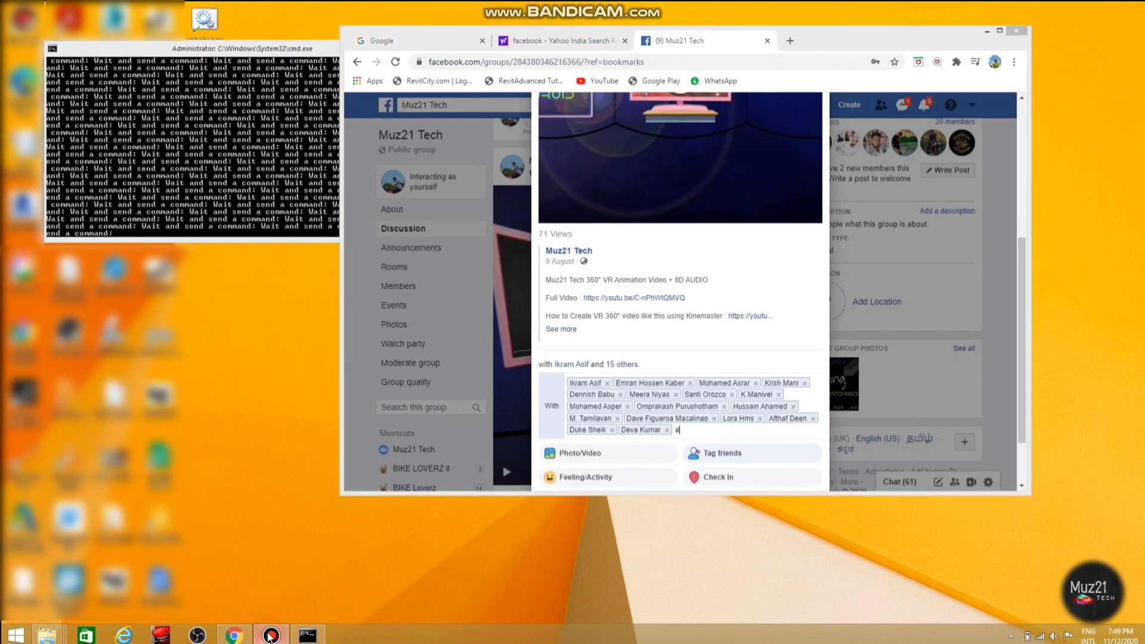
{"action": "left_click", "coordinate": [270, 634]}
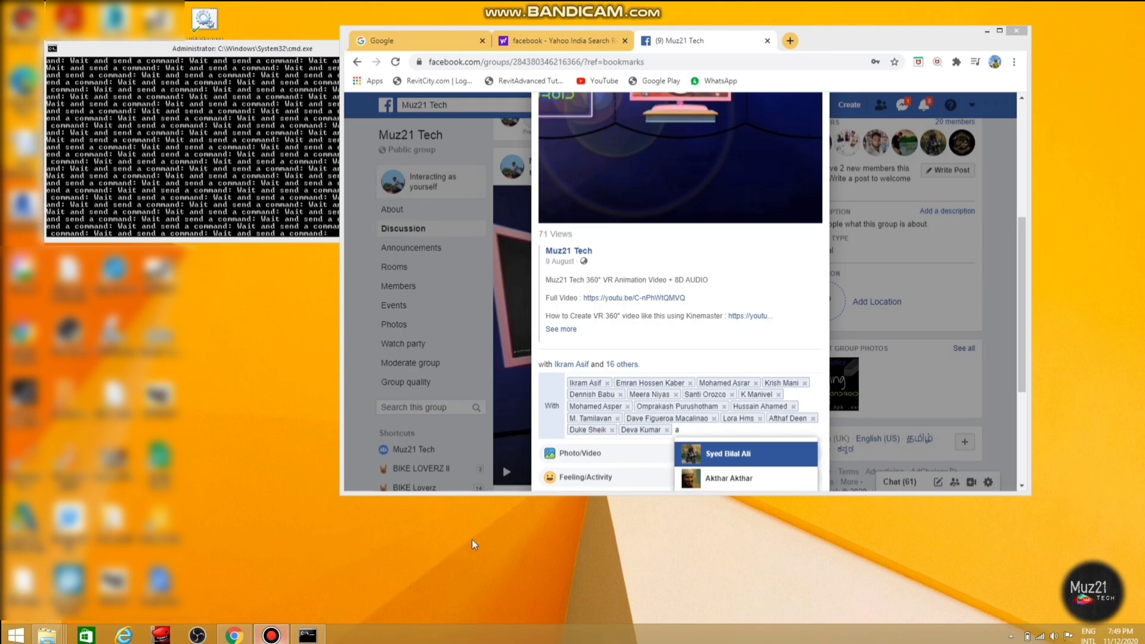
{"action": "right_click", "coordinate": [205, 20]}
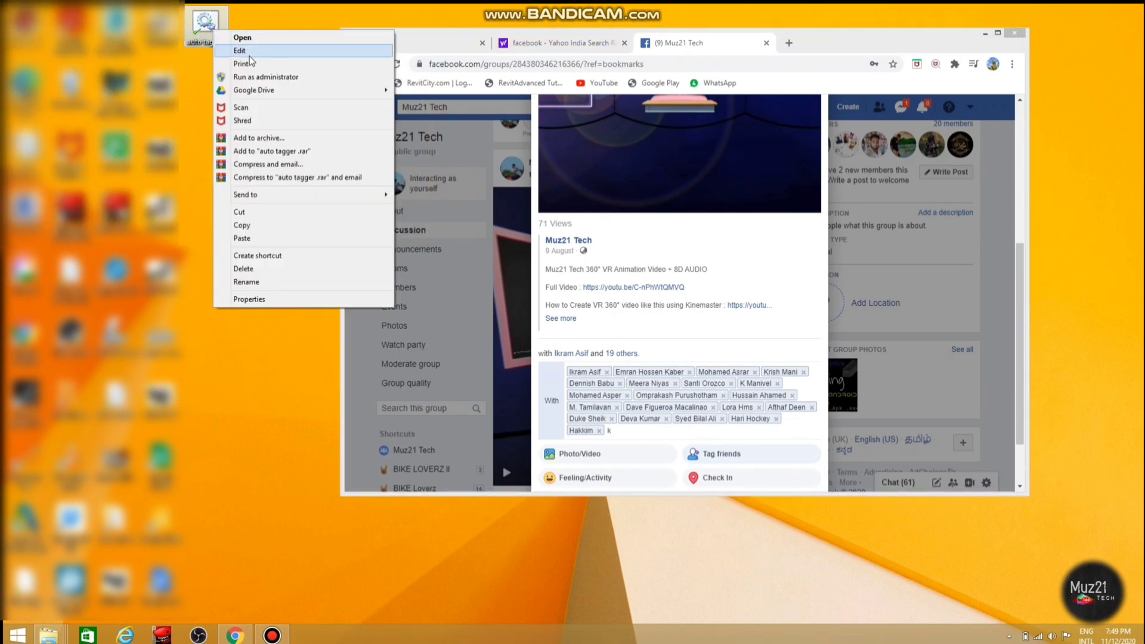
{"action": "left_click", "coordinate": [265, 77]}
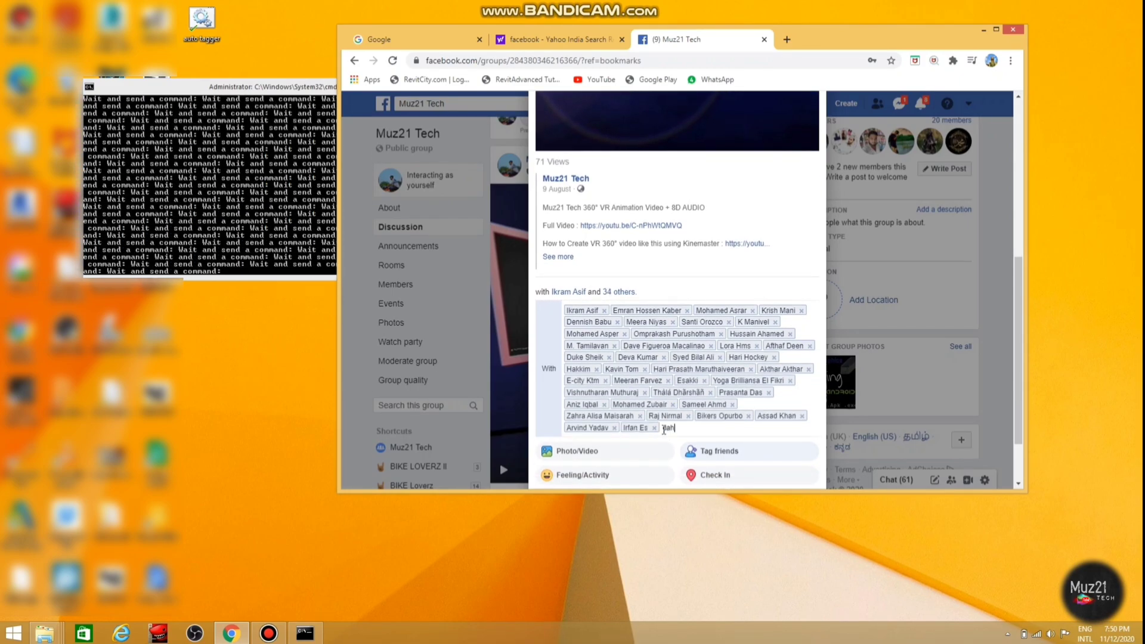
{"action": "type", "text": "d"}
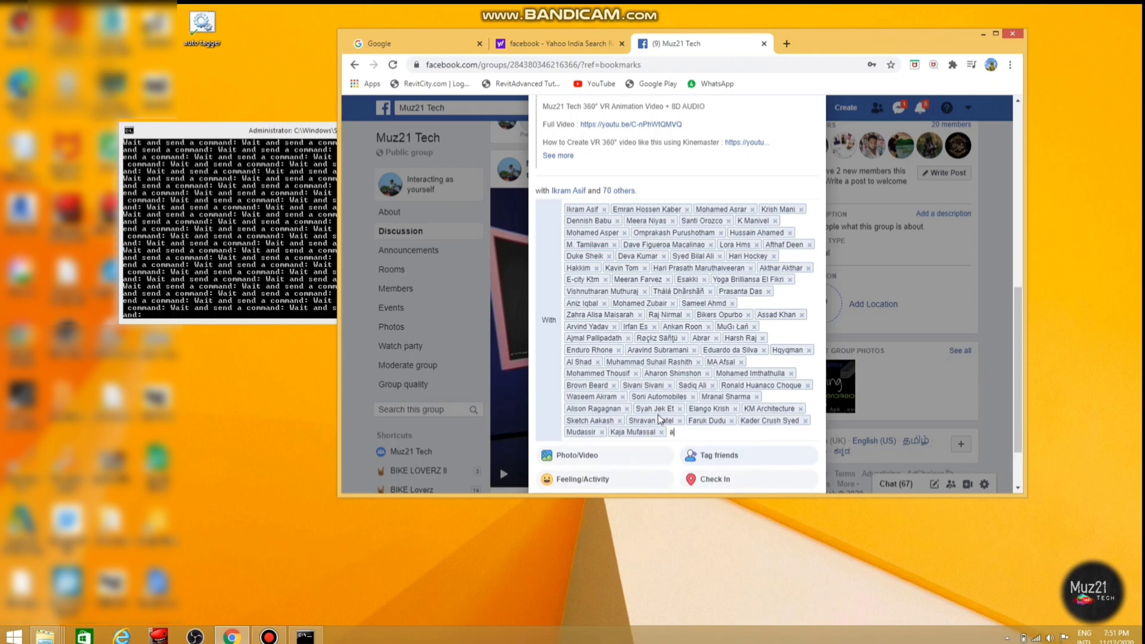
{"action": "type", "text": "hm"}
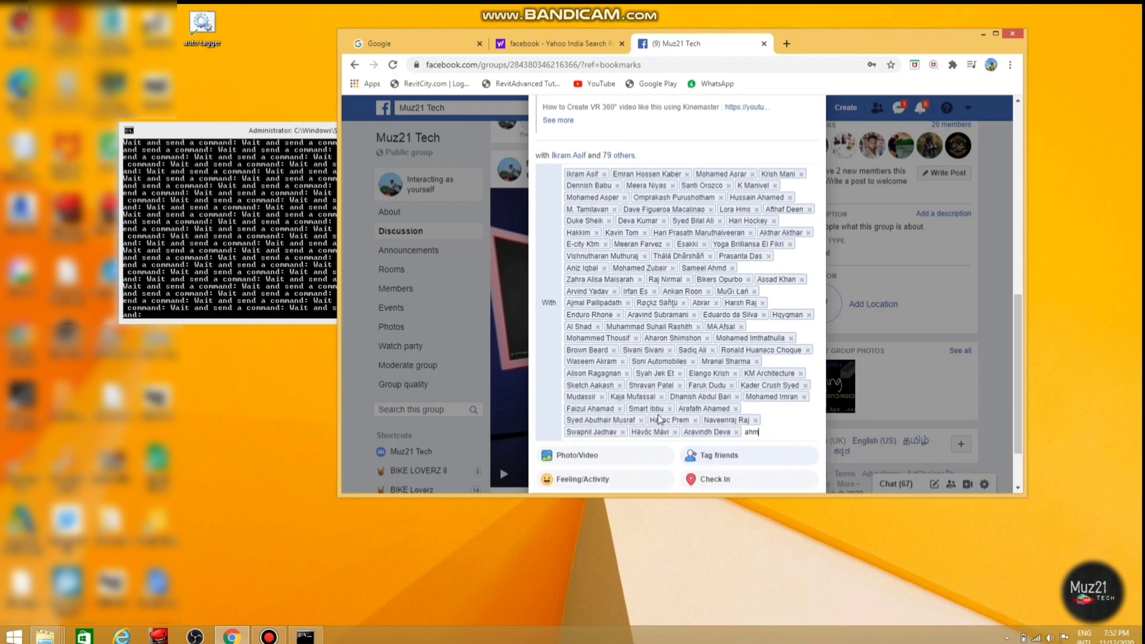